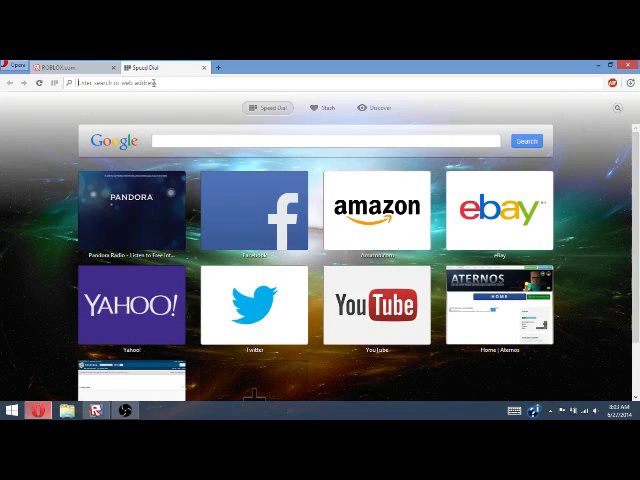
# Step: Go to roblox.com and reach the [PP] Boys Vs Girls Island Wars game page via the Games listing
pyautogui.write('roblox.com/games')
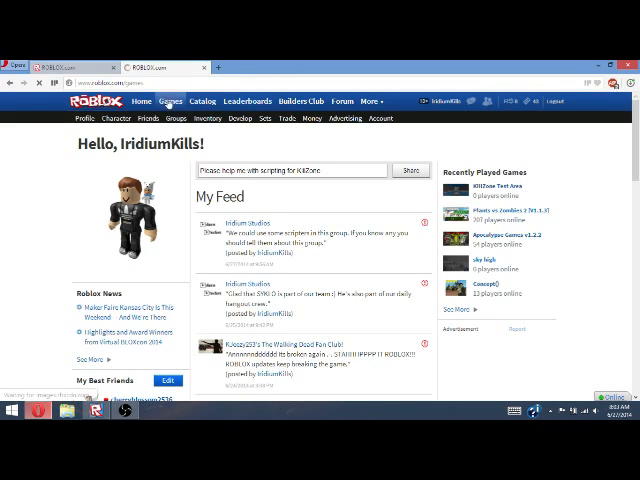
pyautogui.click(170, 100)
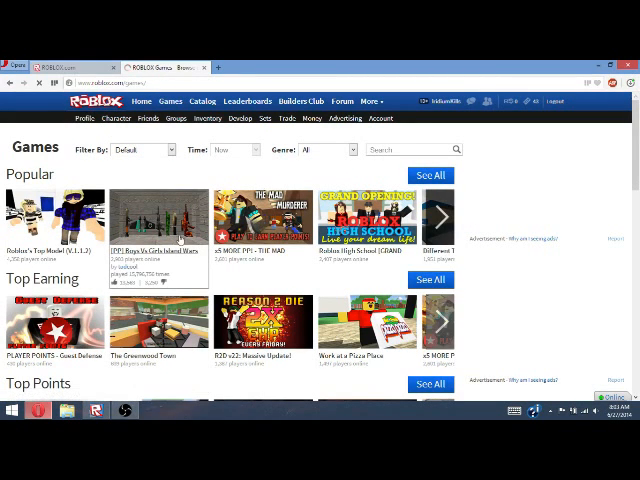
pyautogui.click(158, 216)
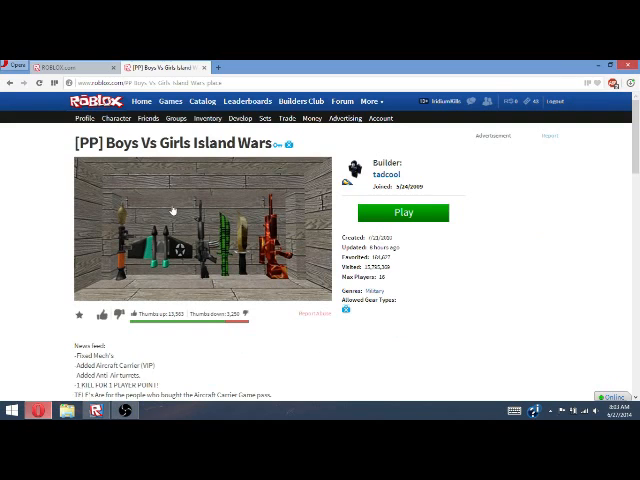
# Step: Attempt to join Boys Vs Girls Island Wars with the green Play button
pyautogui.scroll(-3)
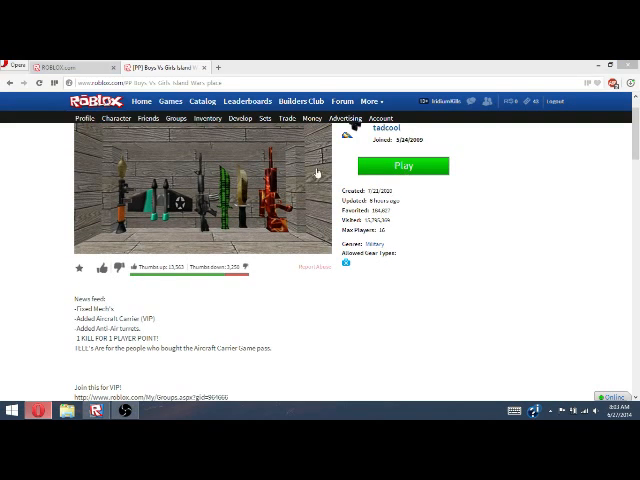
pyautogui.click(400, 164)
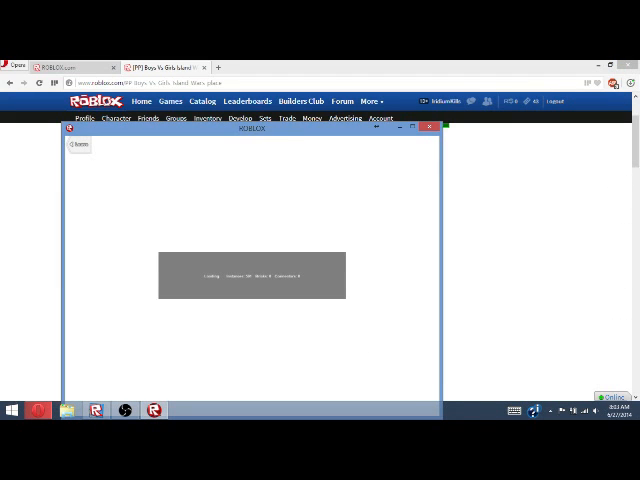
pyautogui.click(428, 128)
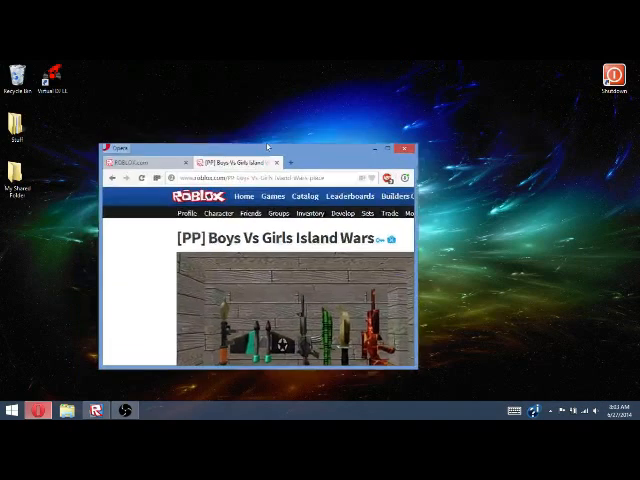
# Step: Leave the browser for the desktop so Roblox Studio can be started
pyautogui.click(408, 148)
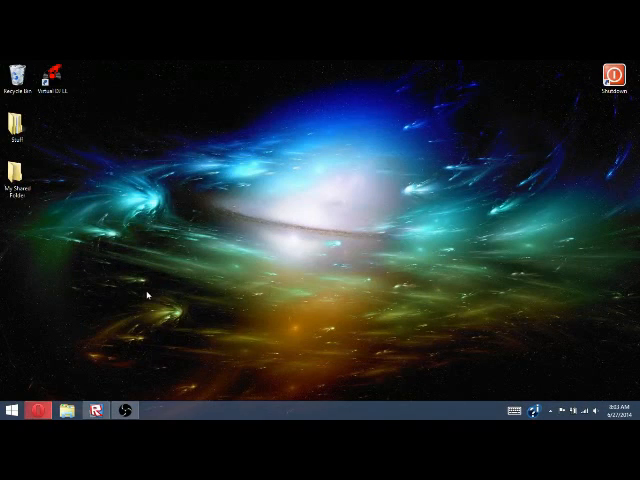
pyautogui.moveTo(30, 364)
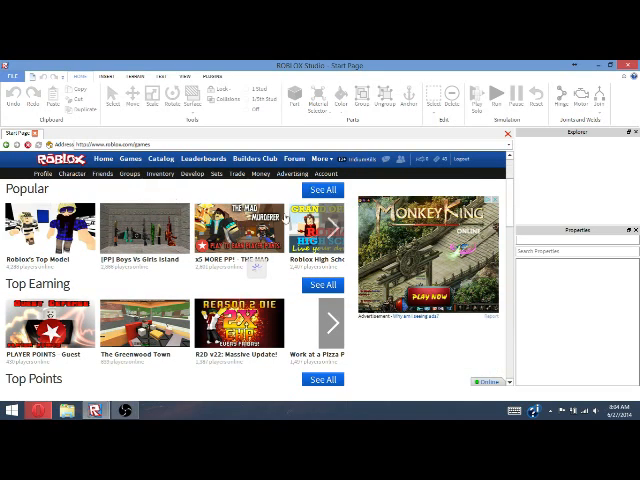
# Step: From Studio's start-page listing, reach the Reason 2 Die game page and its Play button
pyautogui.scroll(-3)
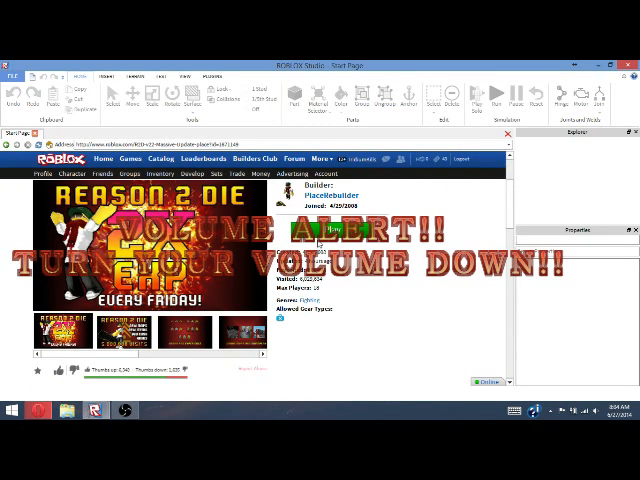
pyautogui.click(320, 232)
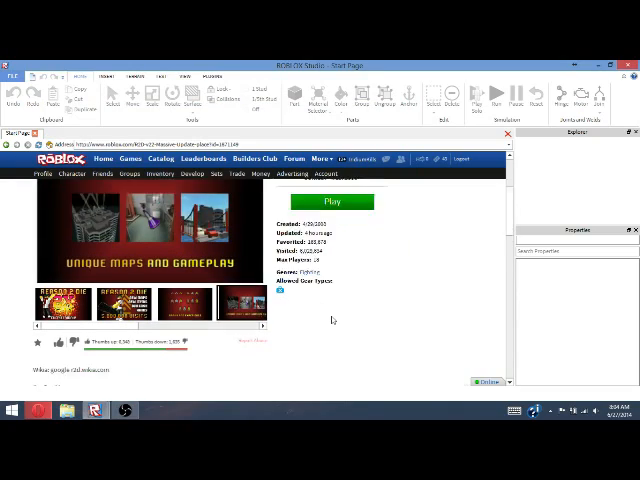
pyautogui.scroll(-3)
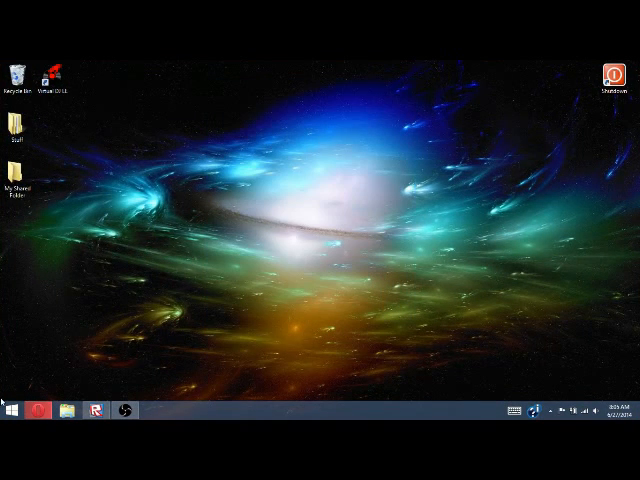
# Step: Restore the browser from the taskbar showing the Iridium Studios group page
pyautogui.click(12, 410)
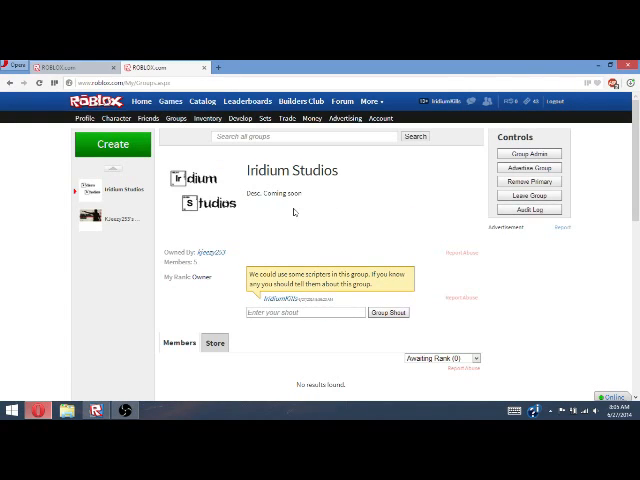
# Step: Filter the Iridium Studios members list by ranks such as Owner and Good Builder
pyautogui.scroll(-3)
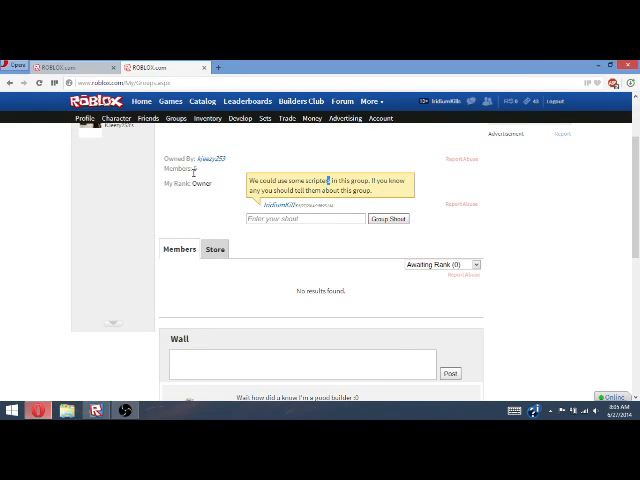
pyautogui.scroll(-3)
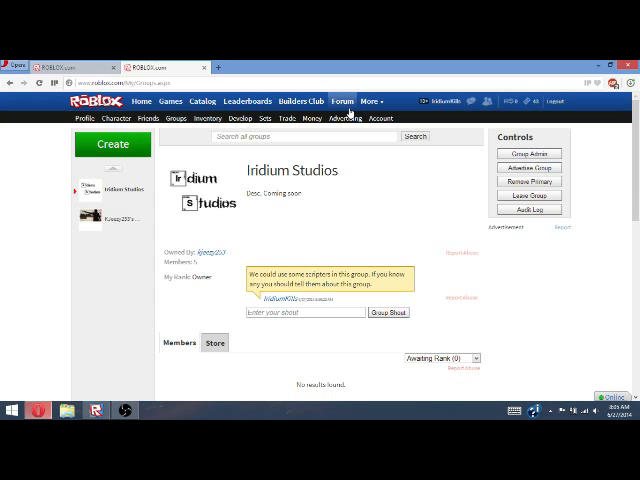
pyautogui.scroll(-3)
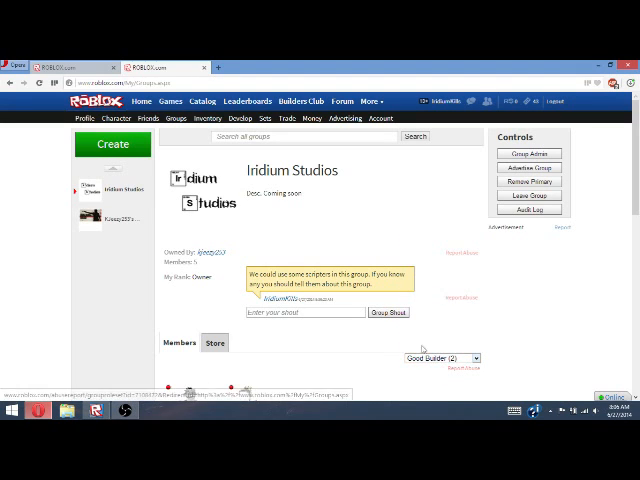
pyautogui.click(440, 358)
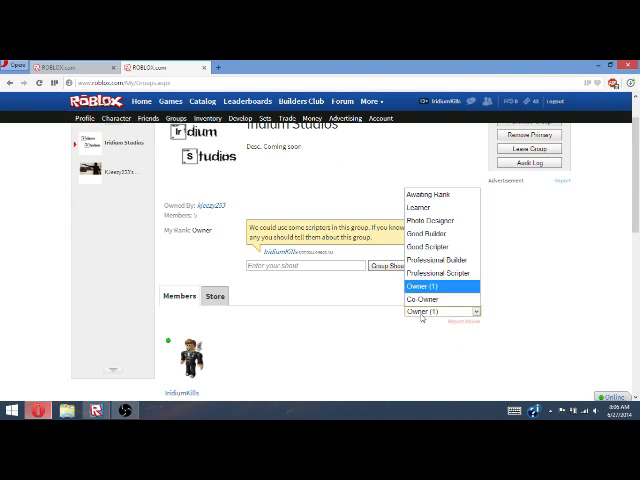
pyautogui.click(424, 220)
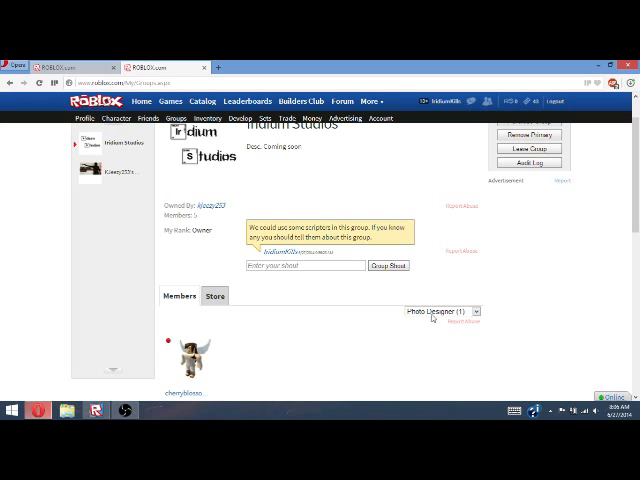
pyautogui.moveTo(298, 296)
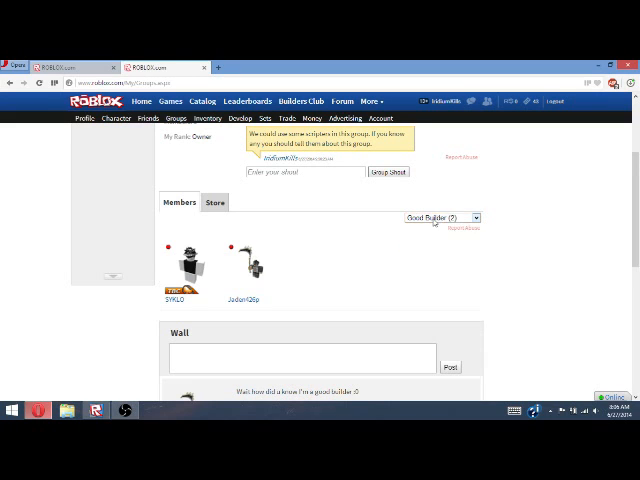
pyautogui.click(448, 216)
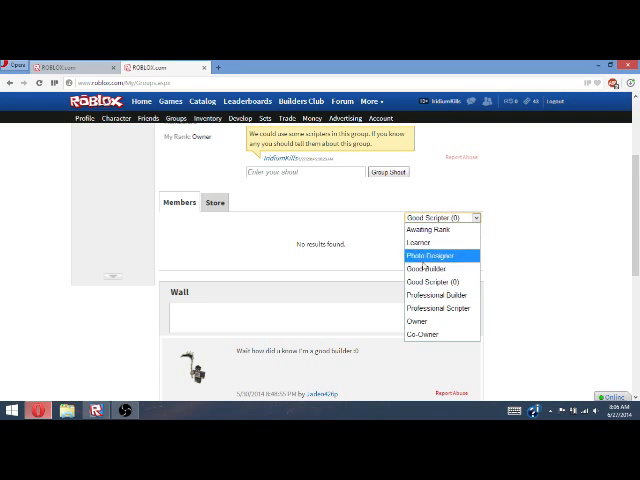